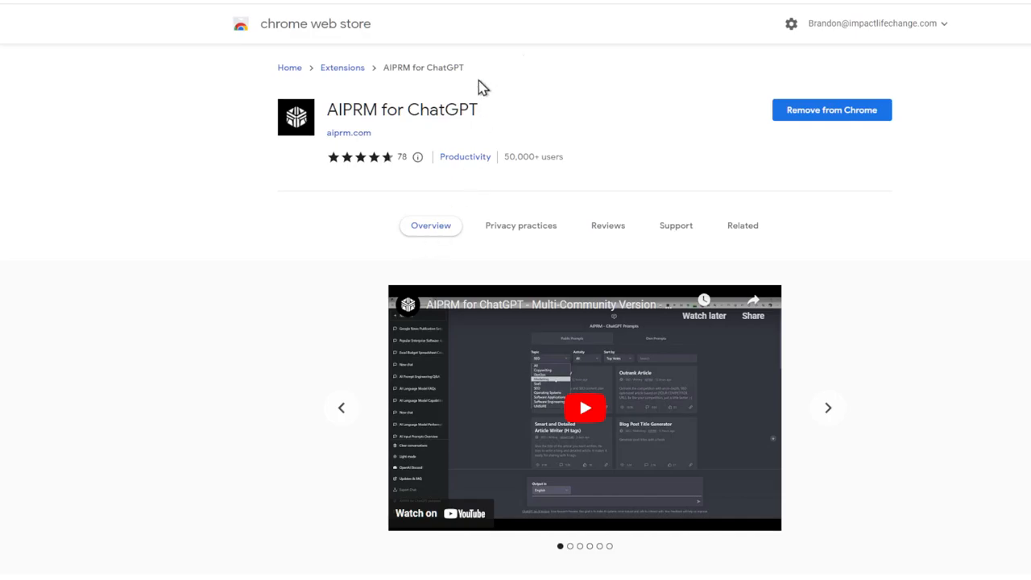
{"action": "mouse_move", "coordinate": [479, 70]}
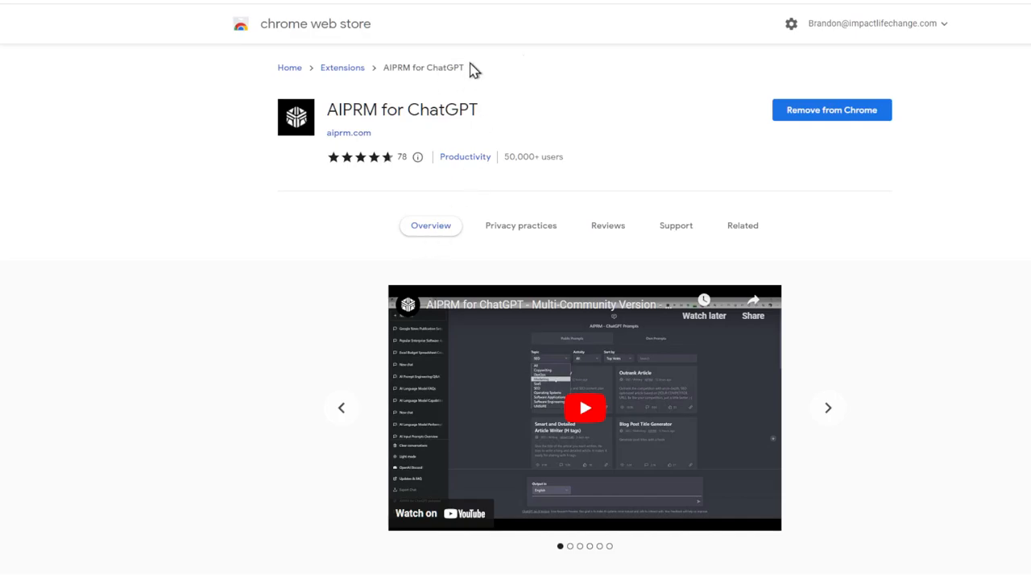
{"action": "mouse_move", "coordinate": [427, 105]}
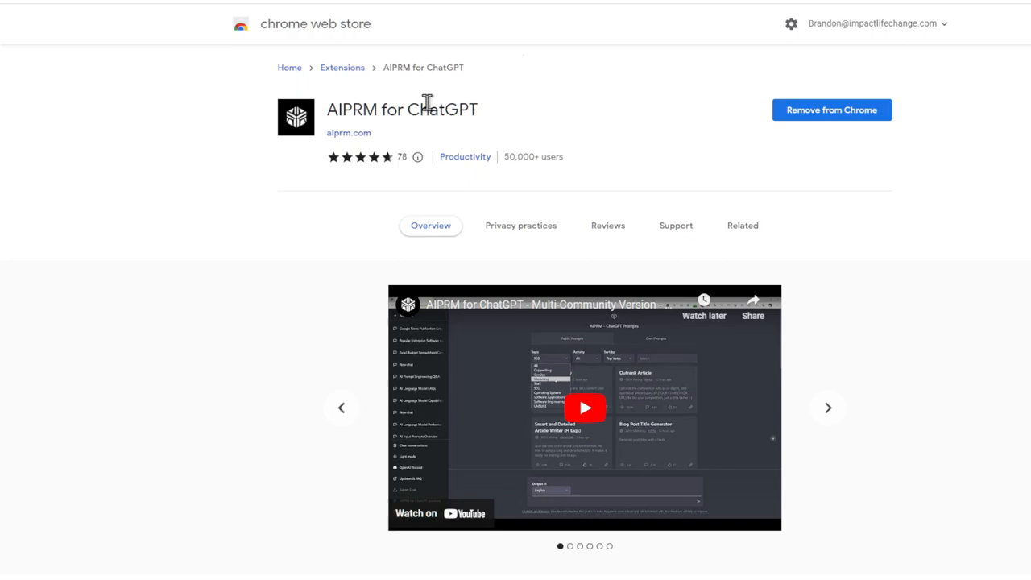
{"action": "mouse_move", "coordinate": [357, 134]}
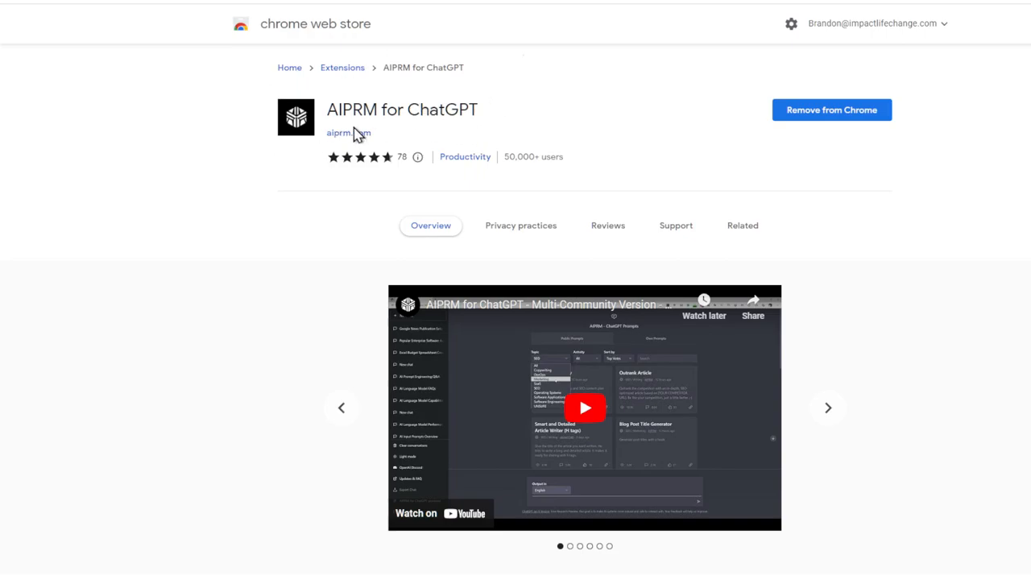
{"action": "mouse_move", "coordinate": [814, 115]}
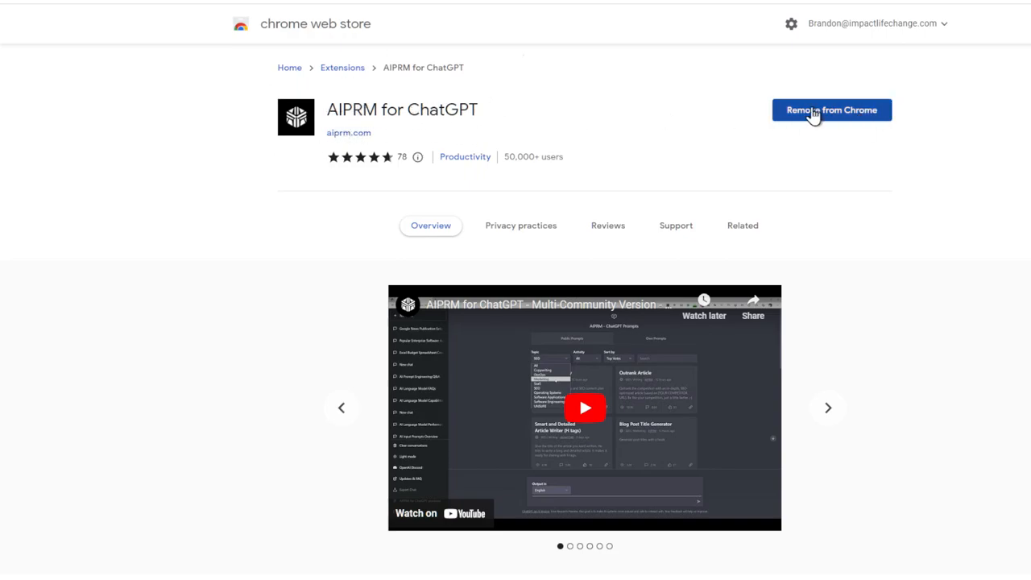
{"action": "mouse_move", "coordinate": [743, 134]}
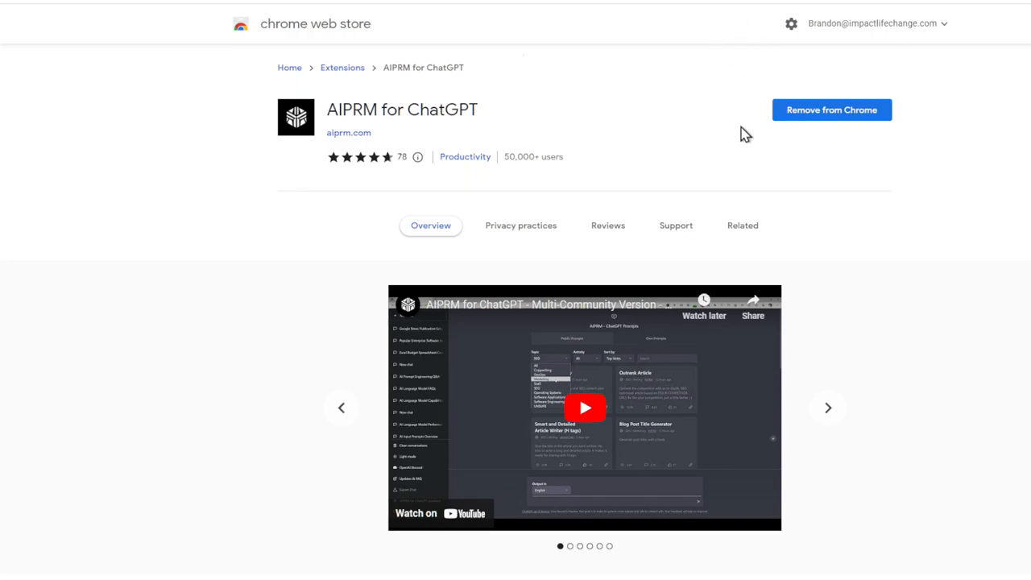
{"action": "mouse_move", "coordinate": [741, 138]}
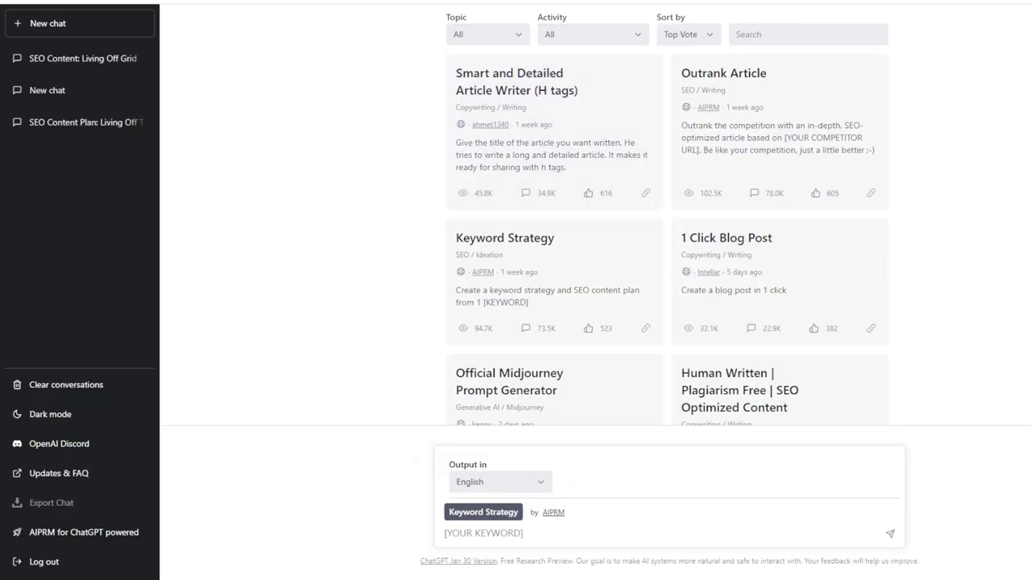
Shorten the Canva image prompt to 'Living Off The Grid' and generate new cabin pictures
{"action": "left_click", "coordinate": [483, 533]}
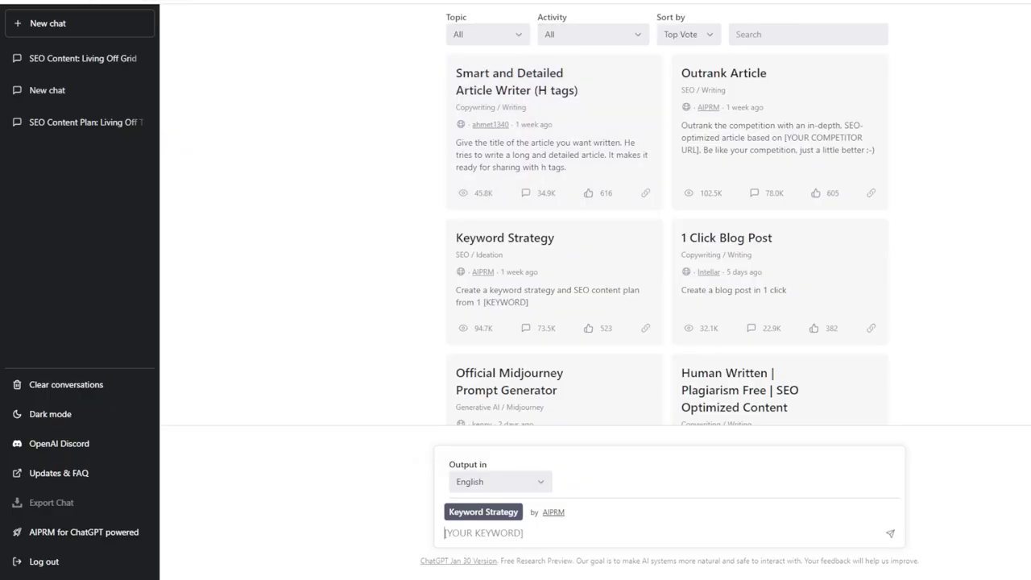
{"action": "mouse_move", "coordinate": [227, 142]}
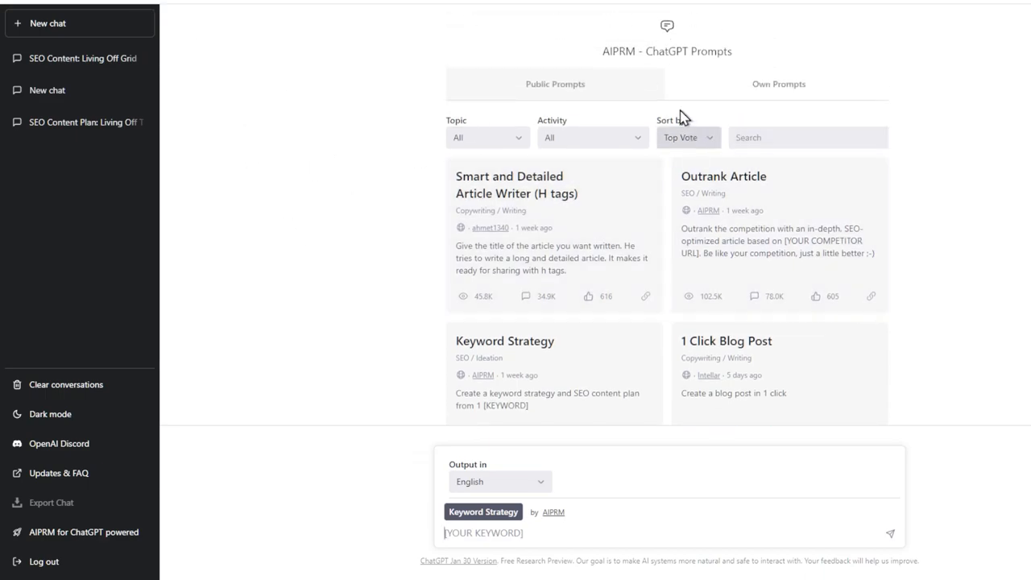
{"action": "mouse_move", "coordinate": [517, 215]}
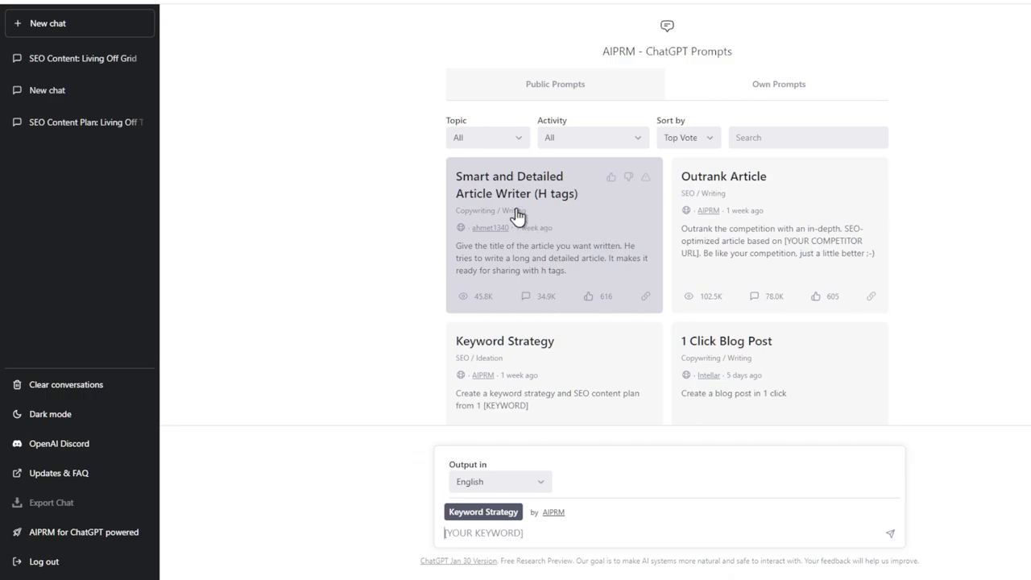
{"action": "mouse_move", "coordinate": [564, 197]}
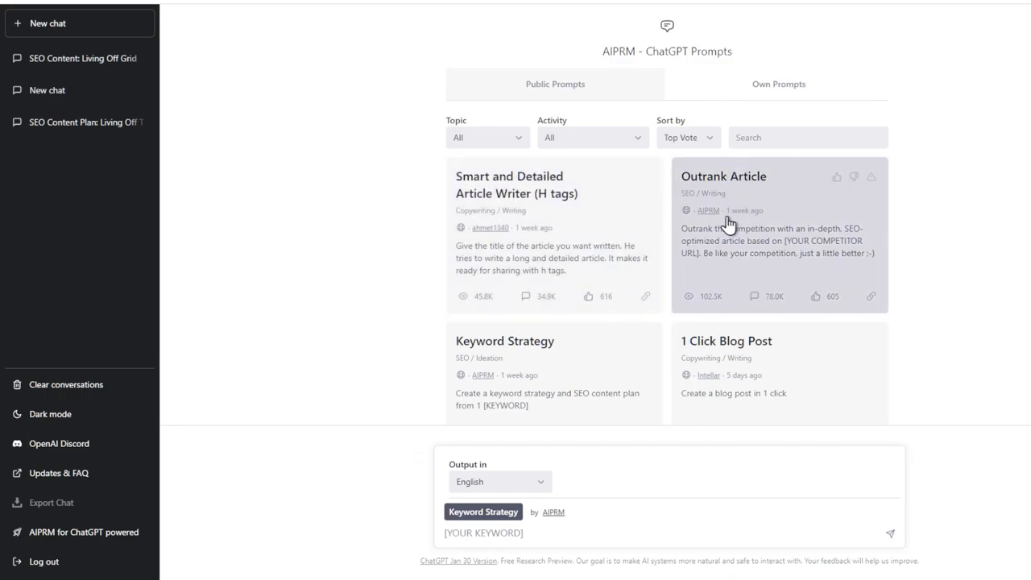
{"action": "scroll", "scroll_direction": "down", "scroll_amount": 3}
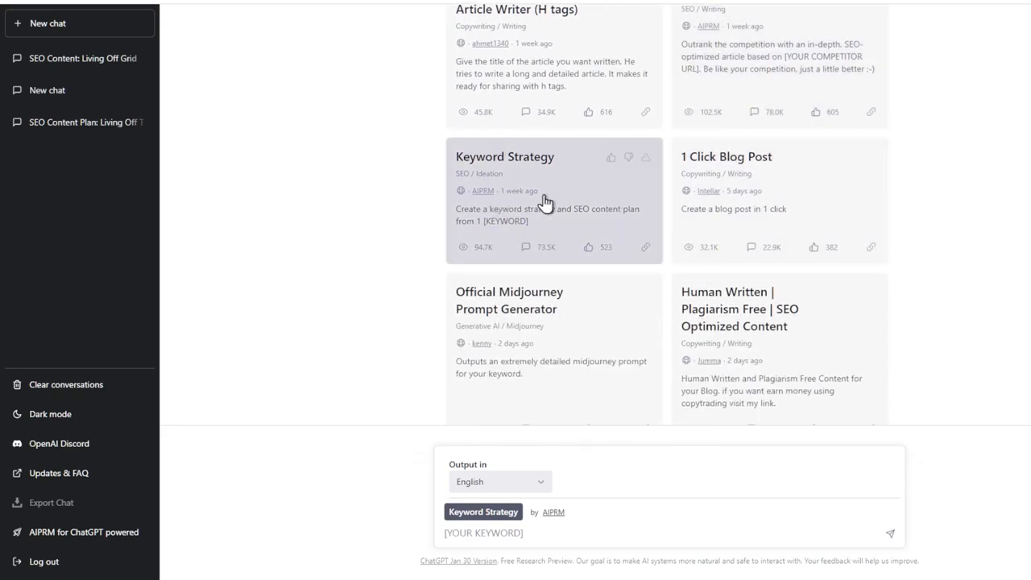
{"action": "mouse_move", "coordinate": [584, 232]}
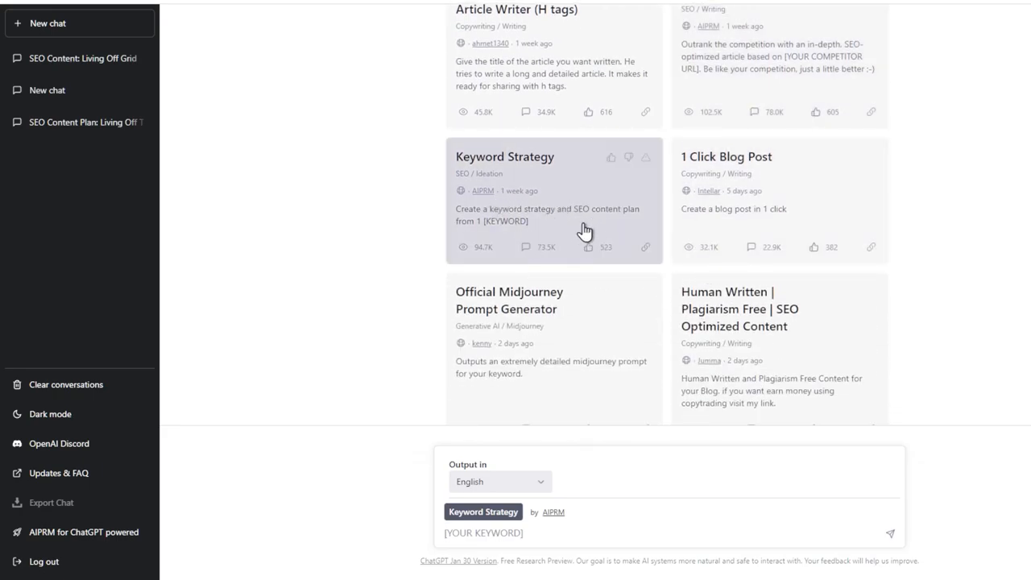
{"action": "scroll", "scroll_direction": "down", "scroll_amount": 3}
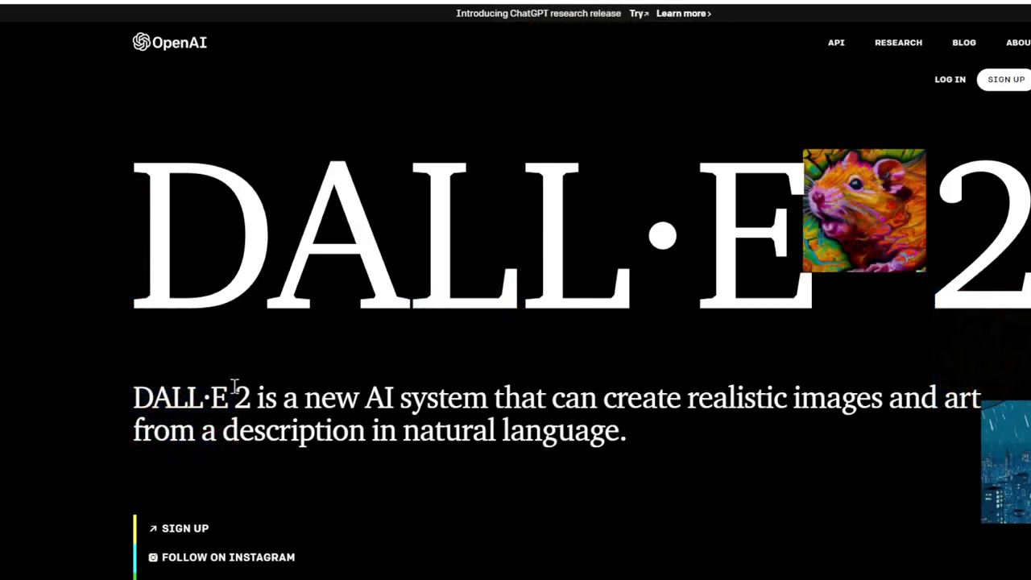
{"action": "left_click_drag", "start_coordinate": [254, 396], "coordinate": [880, 396]}
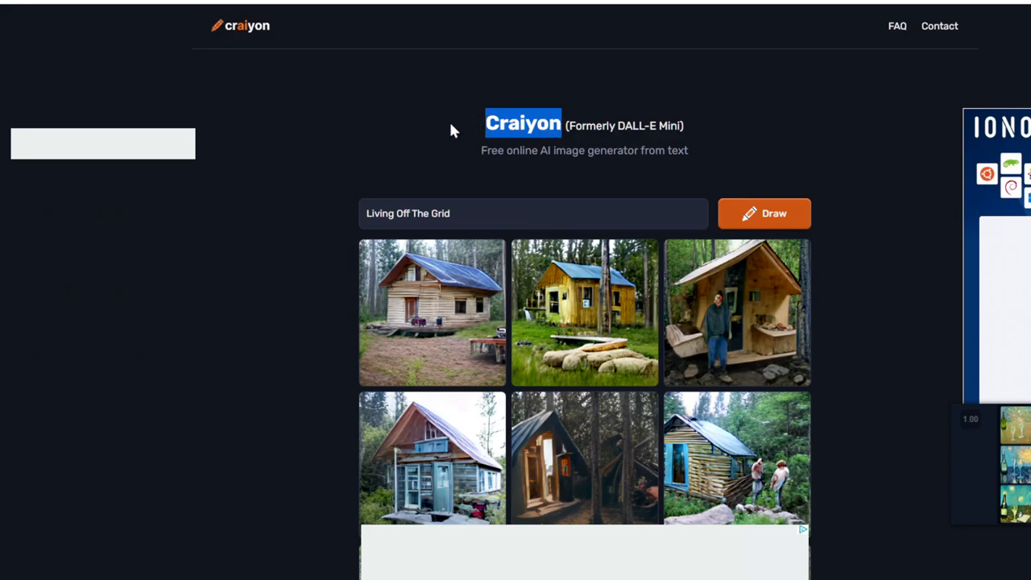
{"action": "scroll", "scroll_direction": "down", "scroll_amount": 3}
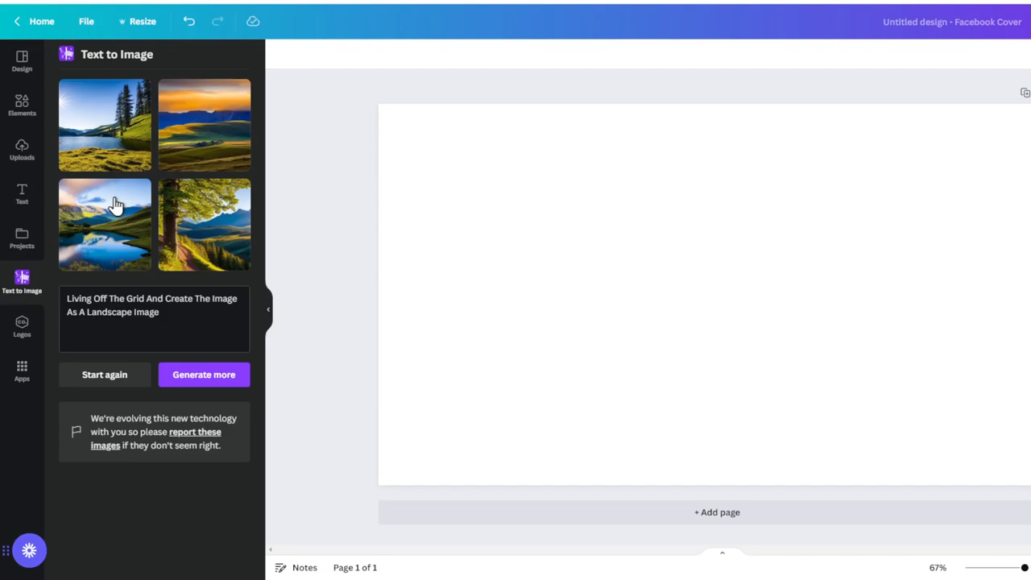
{"action": "left_click", "coordinate": [154, 305]}
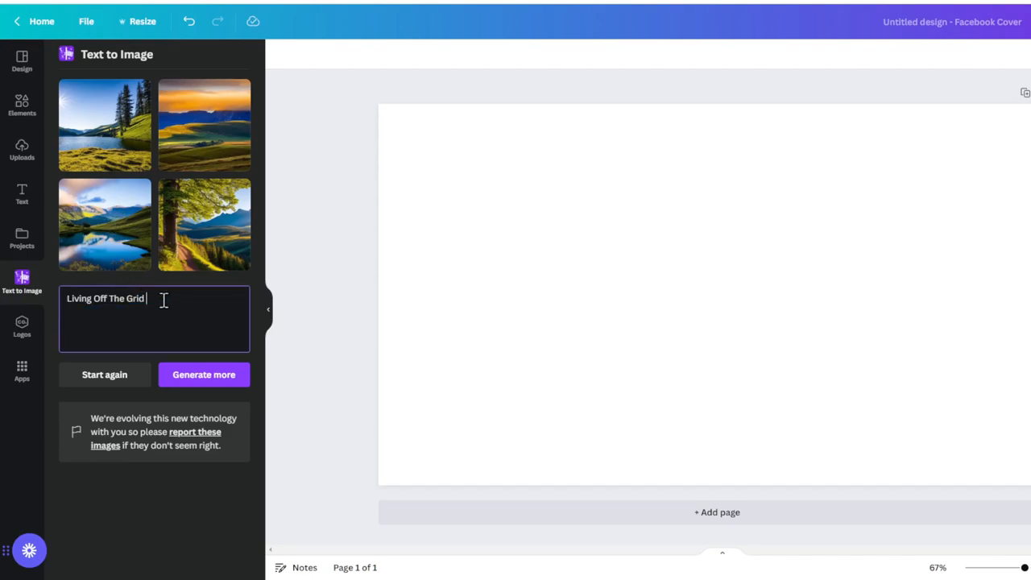
{"action": "left_click", "coordinate": [204, 375]}
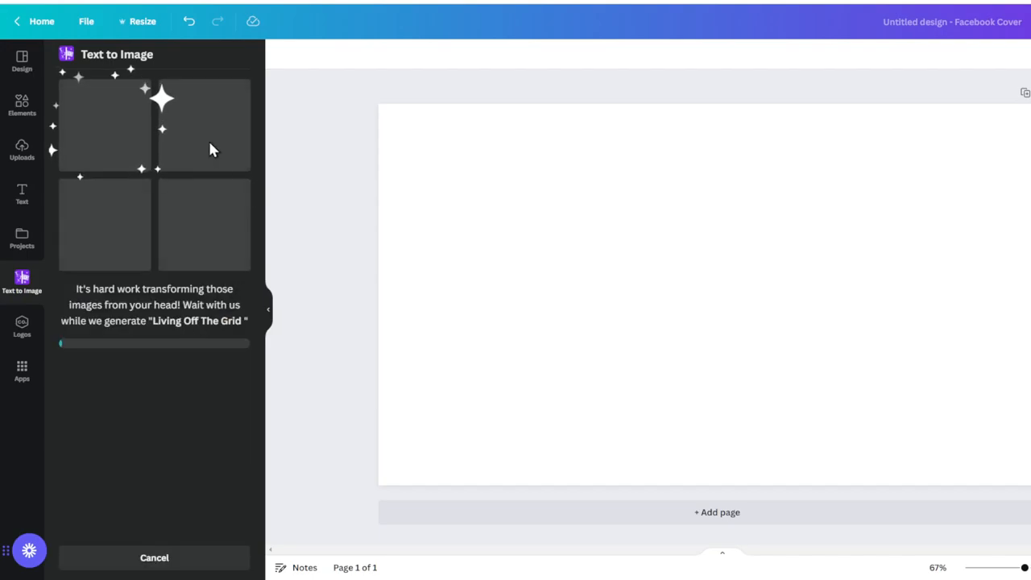
{"action": "mouse_move", "coordinate": [203, 126]}
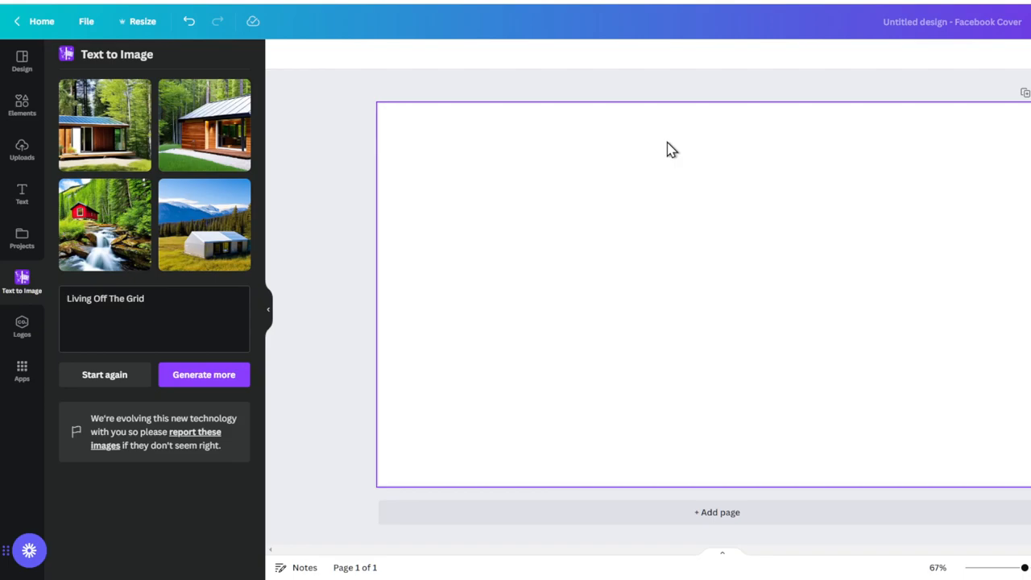
{"action": "mouse_move", "coordinate": [664, 146]}
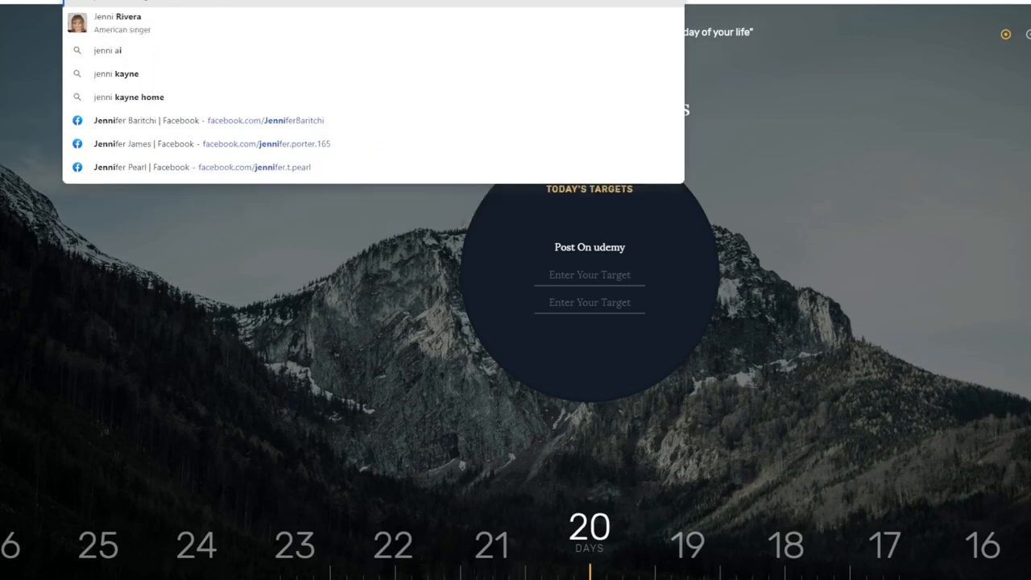
Search Google for 'synthesis' to find the Synthesia AI video tool
{"action": "type", "text": "synthesisa"}
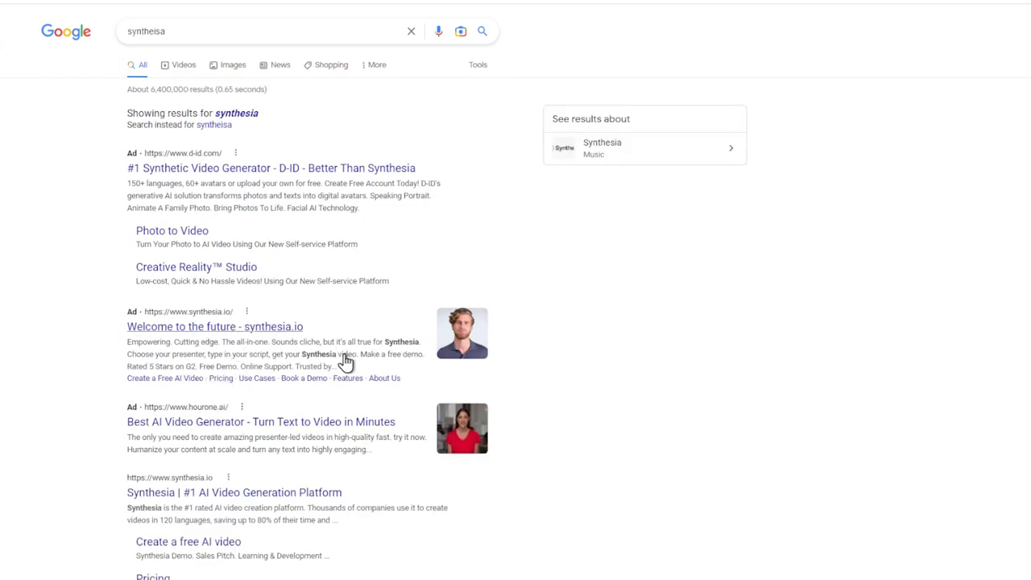
{"action": "mouse_move", "coordinate": [202, 418]}
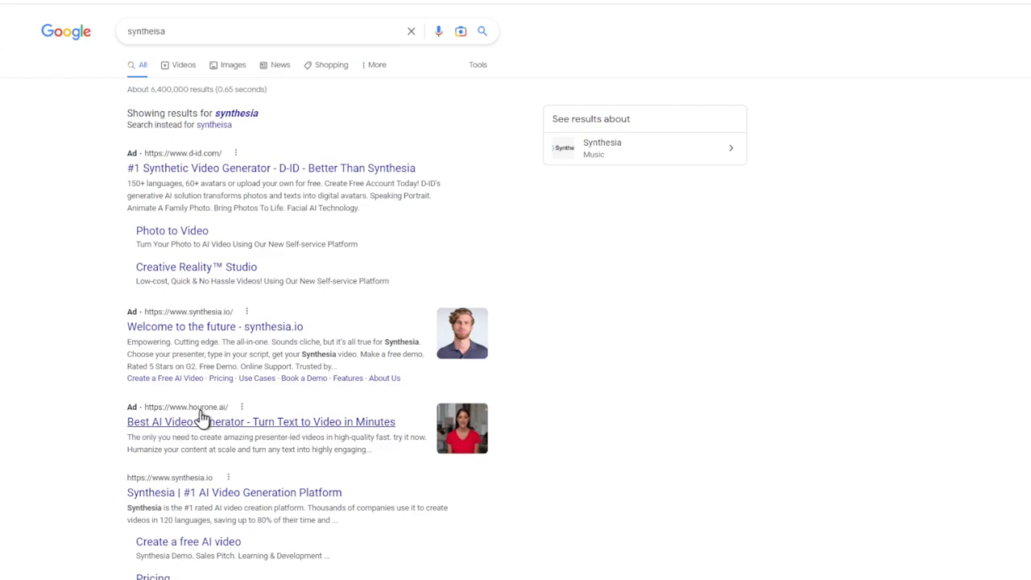
{"action": "mouse_move", "coordinate": [232, 115]}
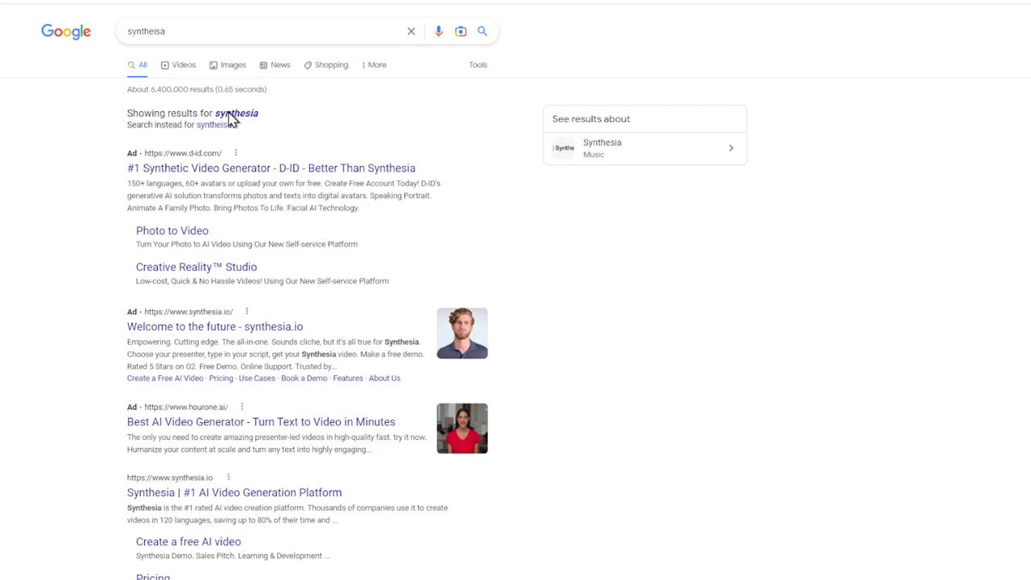
Search for 'jasper ai', then 'jenni ai', and open the Jenni AI website
{"action": "type", "text": "jasper ai"}
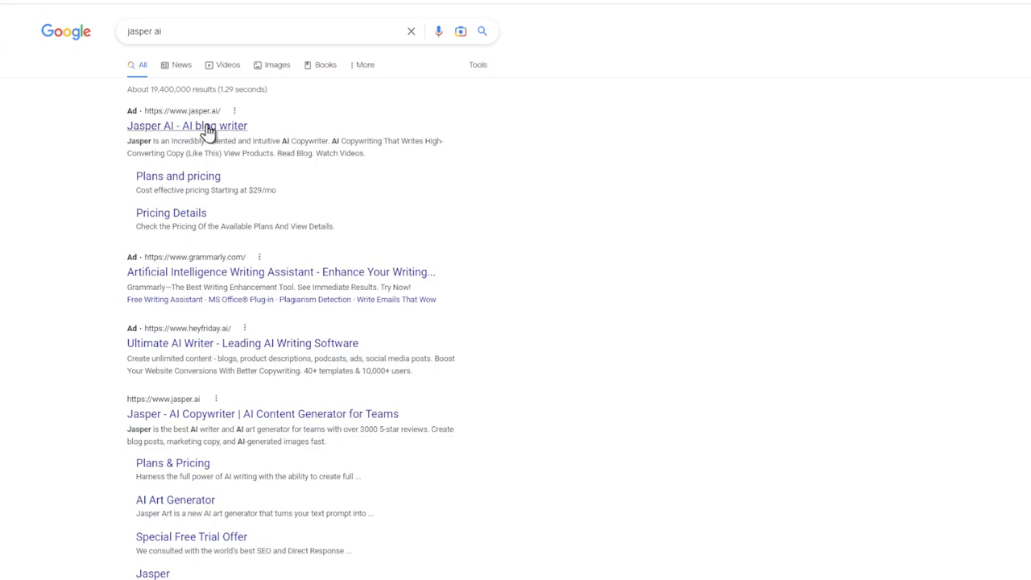
{"action": "type", "text": "jenni ai"}
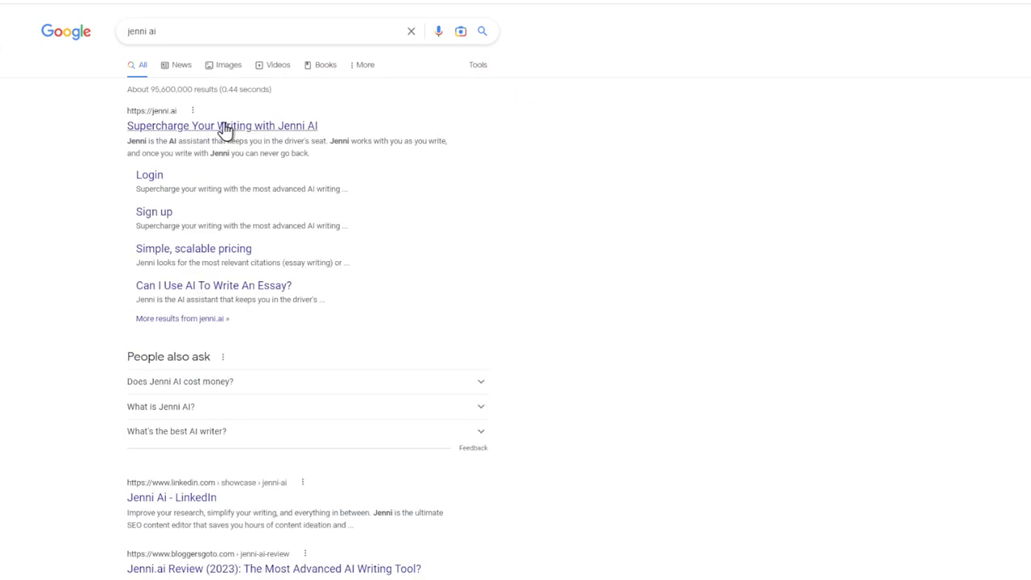
{"action": "mouse_move", "coordinate": [717, 70]}
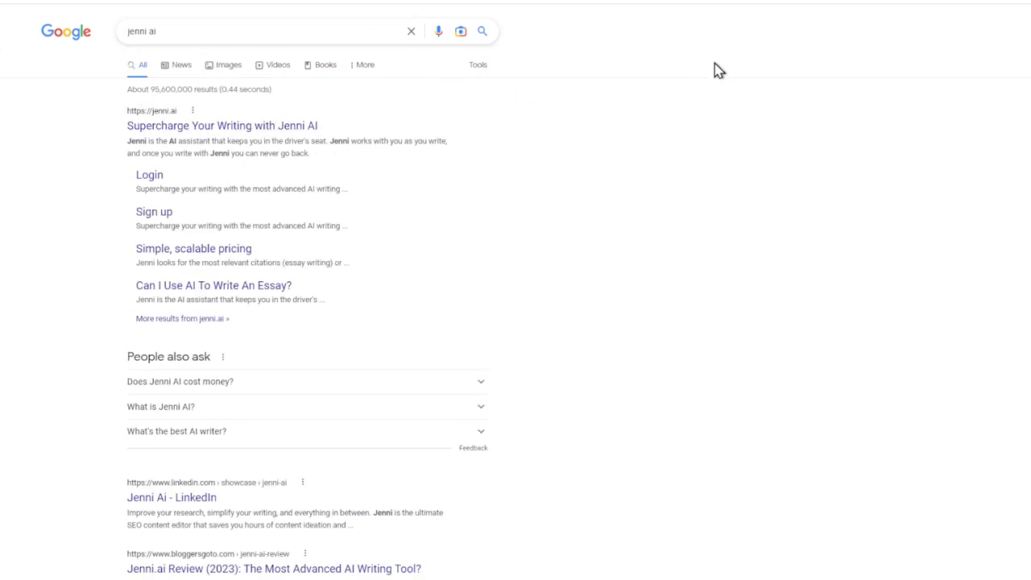
{"action": "left_click", "coordinate": [222, 125]}
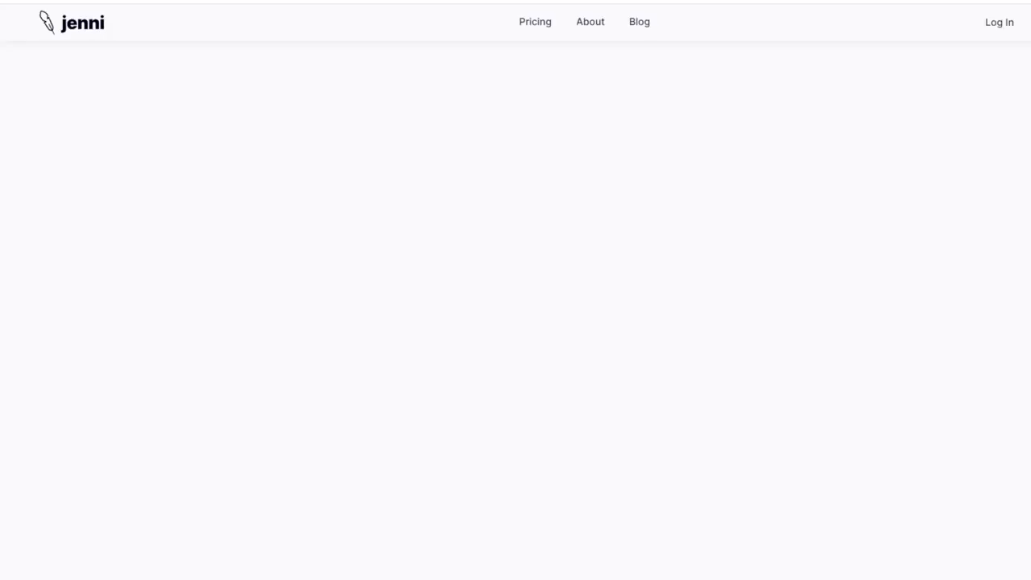
{"action": "mouse_move", "coordinate": [877, 156]}
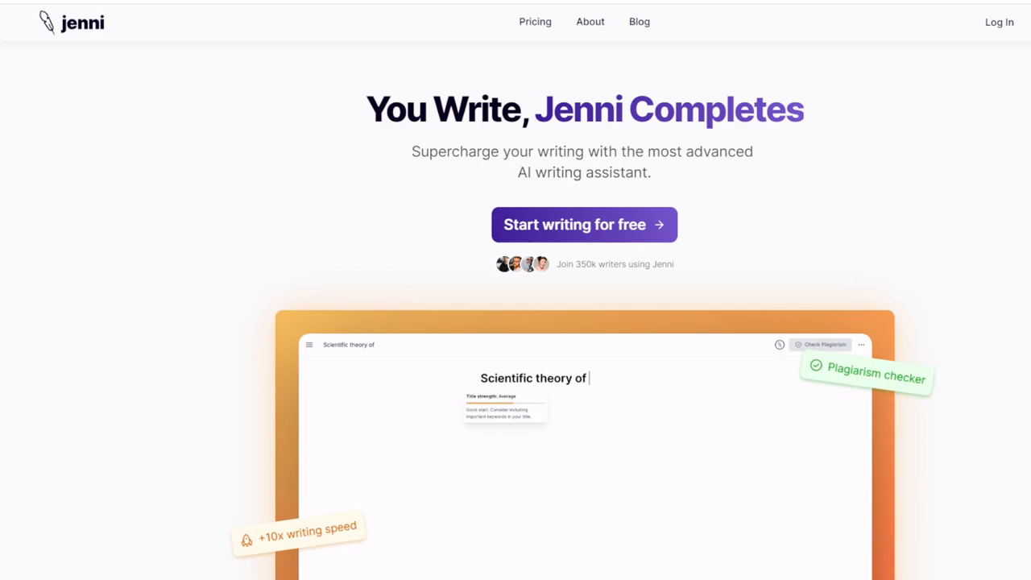
Type 'management' once the Jenni AI homepage has loaded
{"action": "type", "text": "management"}
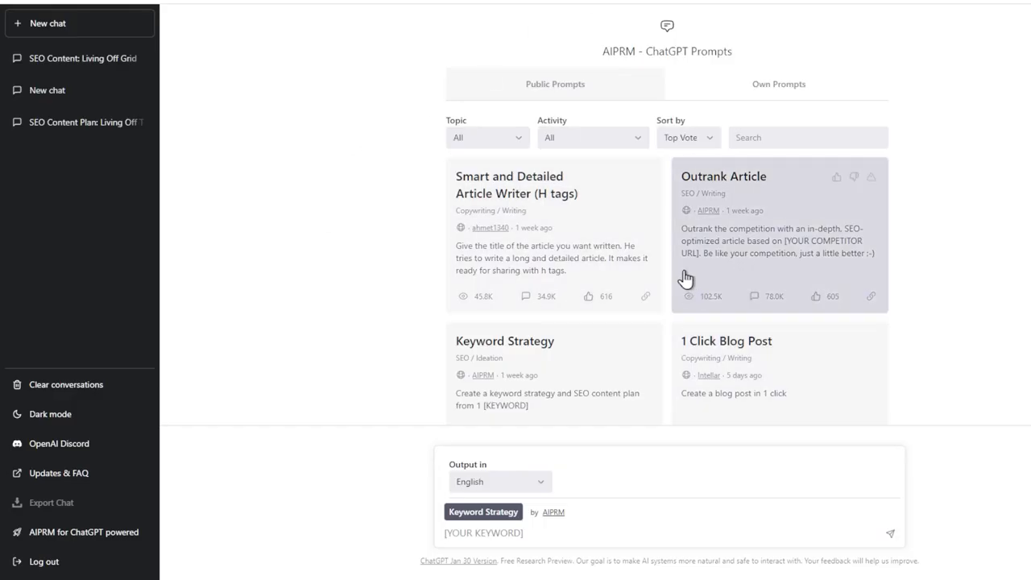
{"action": "mouse_move", "coordinate": [802, 198]}
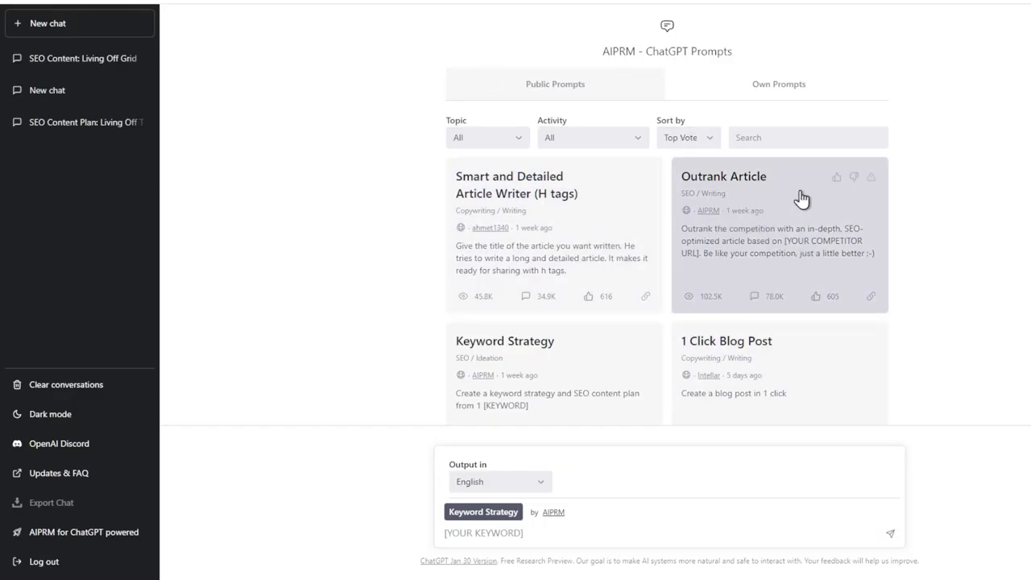
{"action": "scroll", "scroll_direction": "down", "scroll_amount": 3}
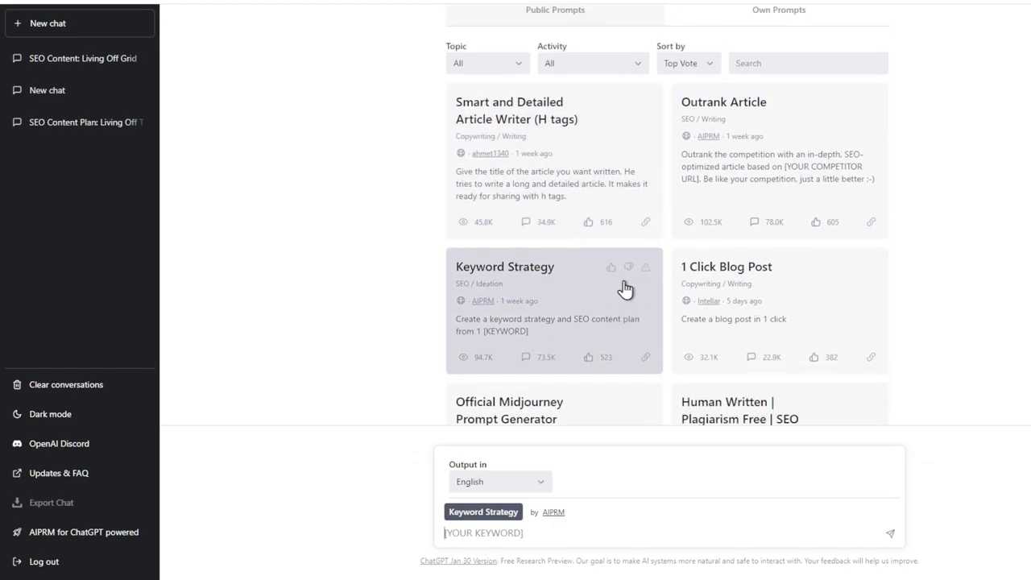